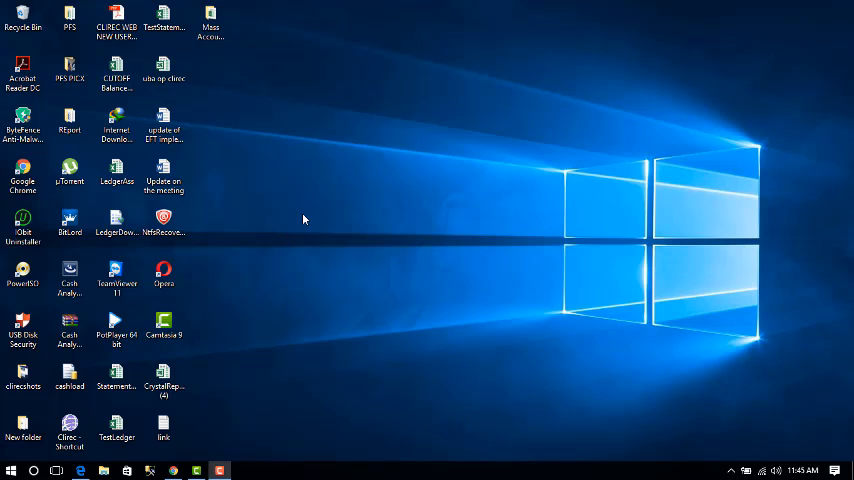
# Step: Launch SQL Server Management Studio 2012 from its desktop shortcut
pyautogui.click(12, 470)
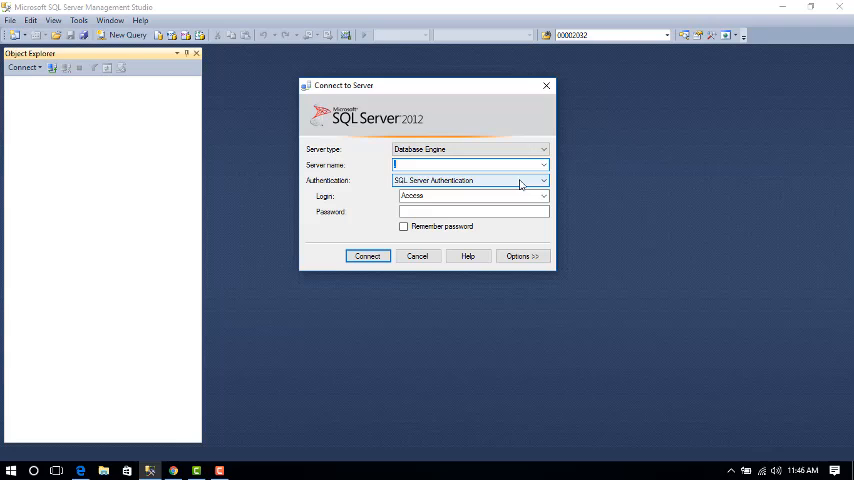
# Step: Attempt a Windows Authentication connection and dismiss the resulting cannot-connect error
pyautogui.click(470, 180)
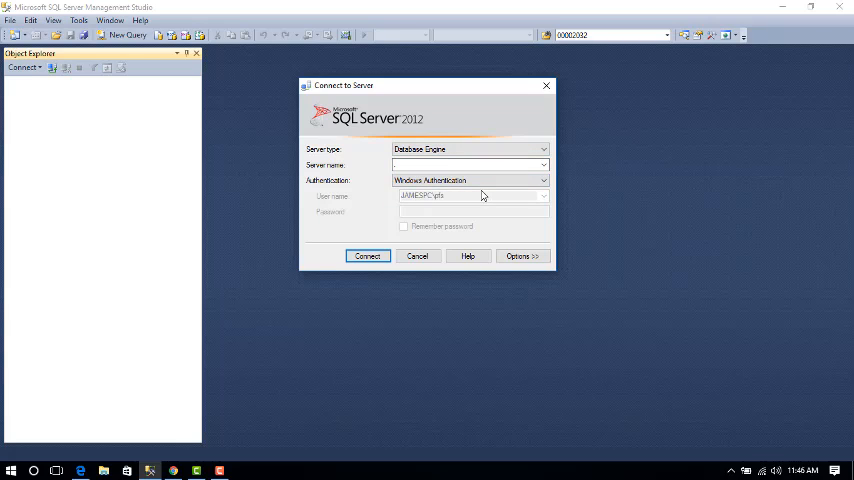
pyautogui.click(368, 256)
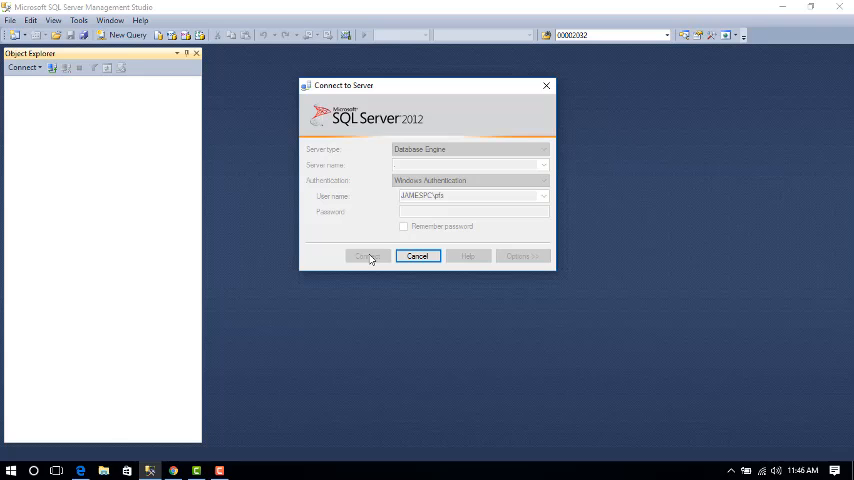
pyautogui.click(364, 256)
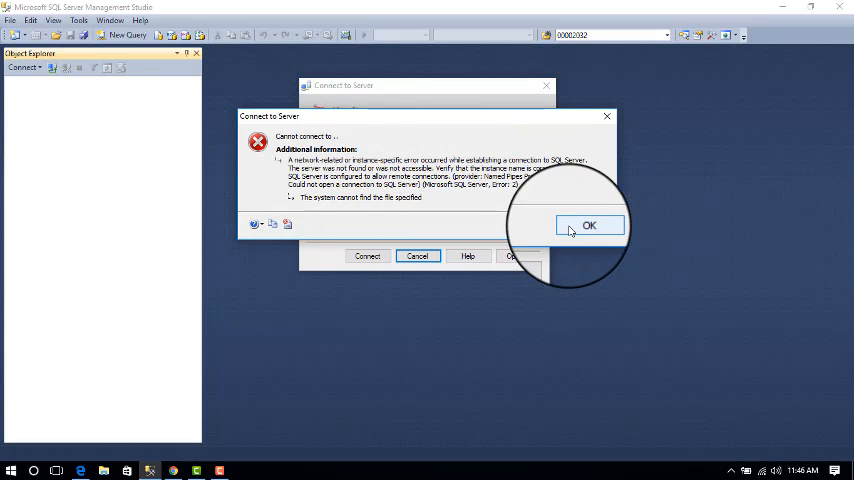
pyautogui.click(588, 224)
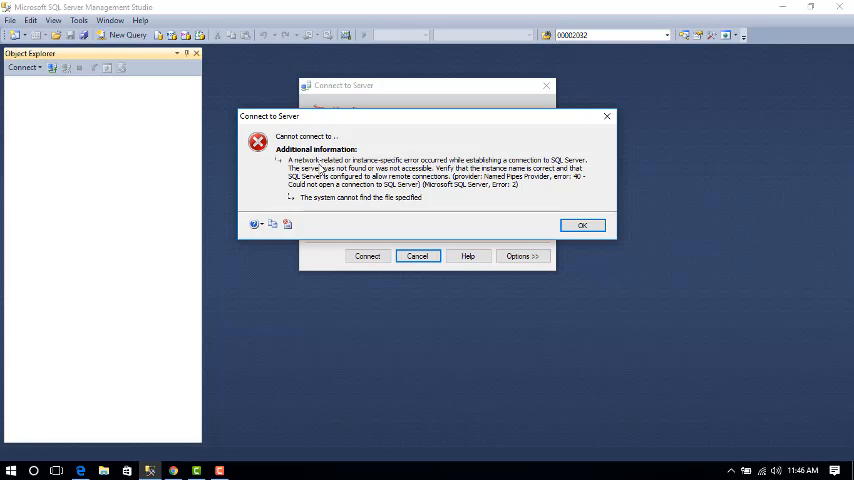
pyautogui.moveTo(478, 188)
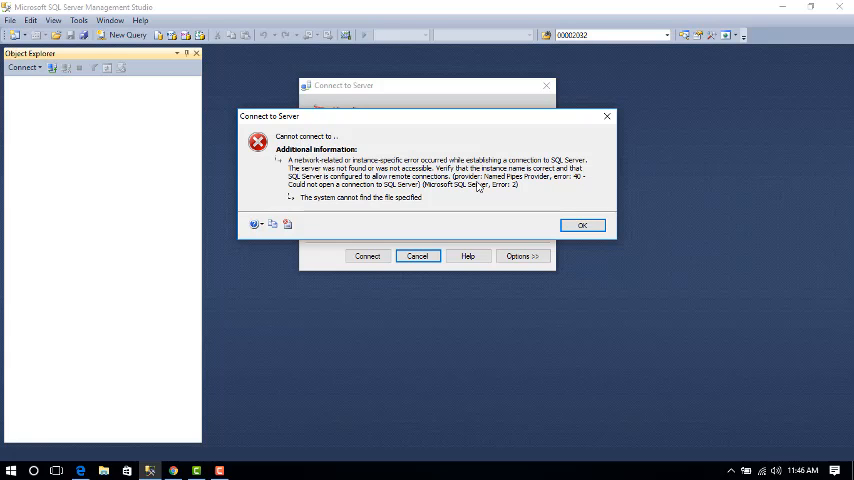
pyautogui.click(582, 224)
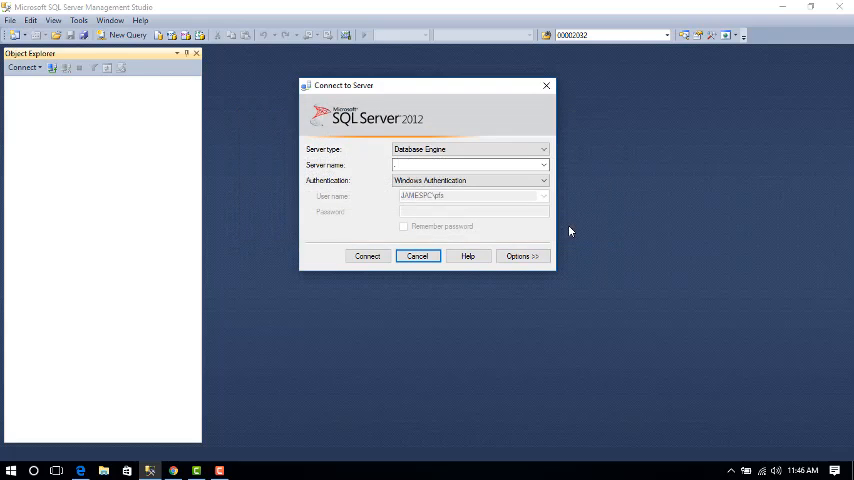
# Step: Attempt a connection to server 'local' with SQL Server Authentication and dismiss the error
pyautogui.click(468, 164)
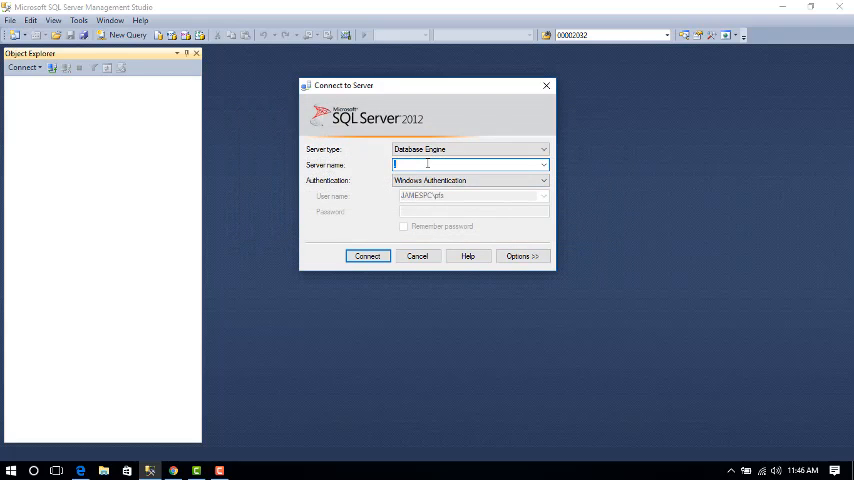
pyautogui.click(544, 164)
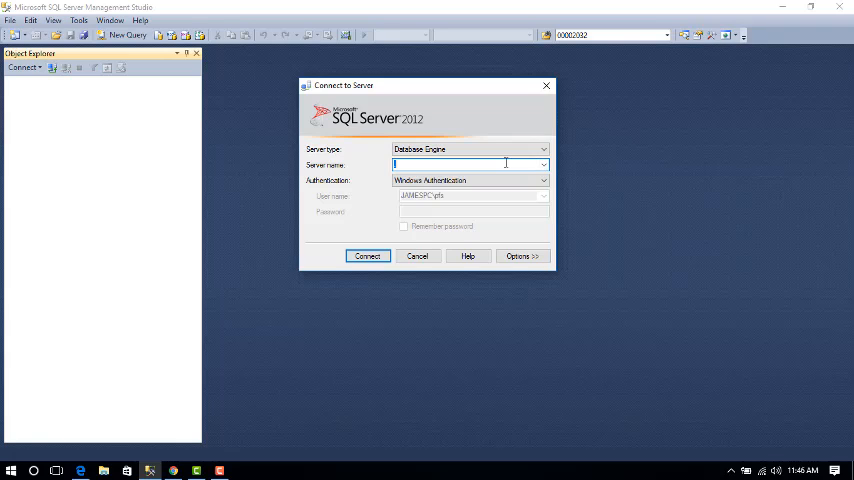
pyautogui.write('local')
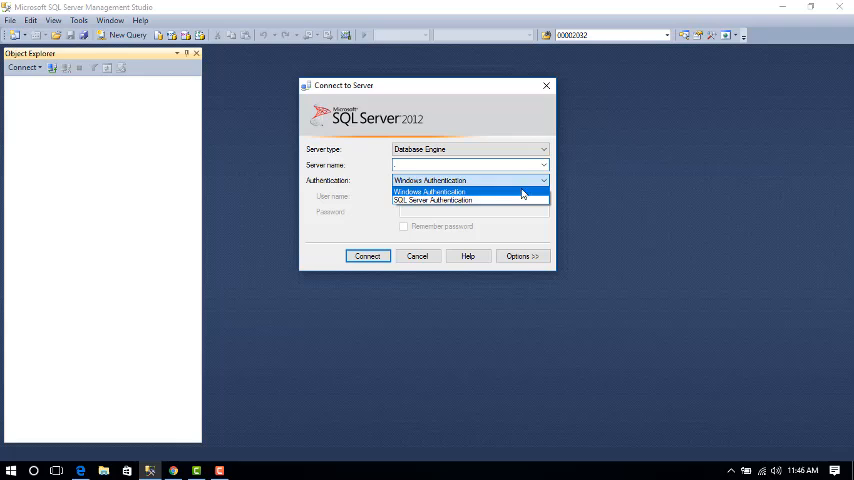
pyautogui.click(434, 200)
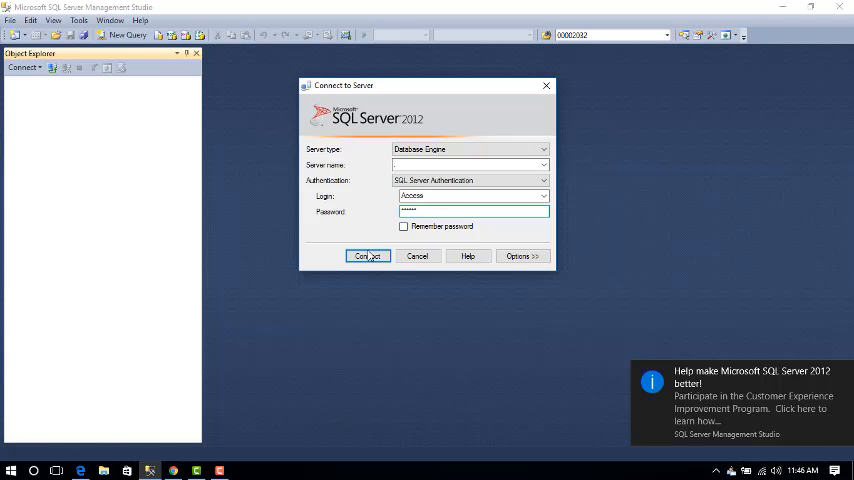
pyautogui.click(366, 256)
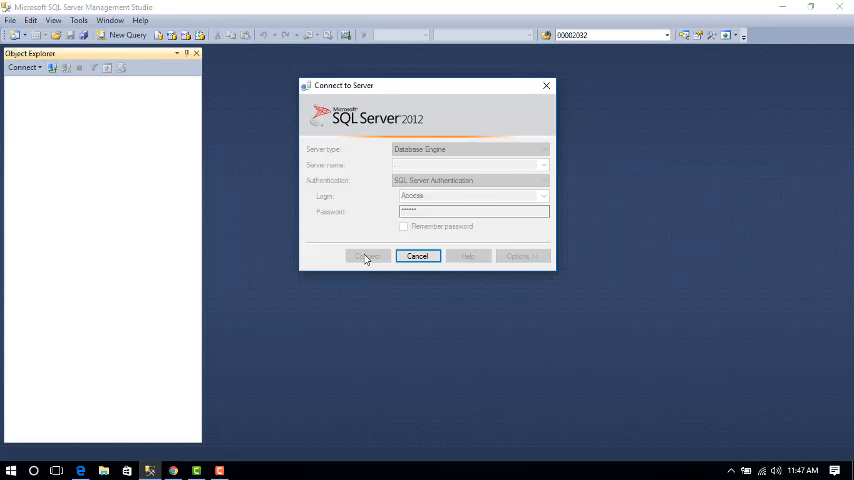
pyautogui.click(364, 256)
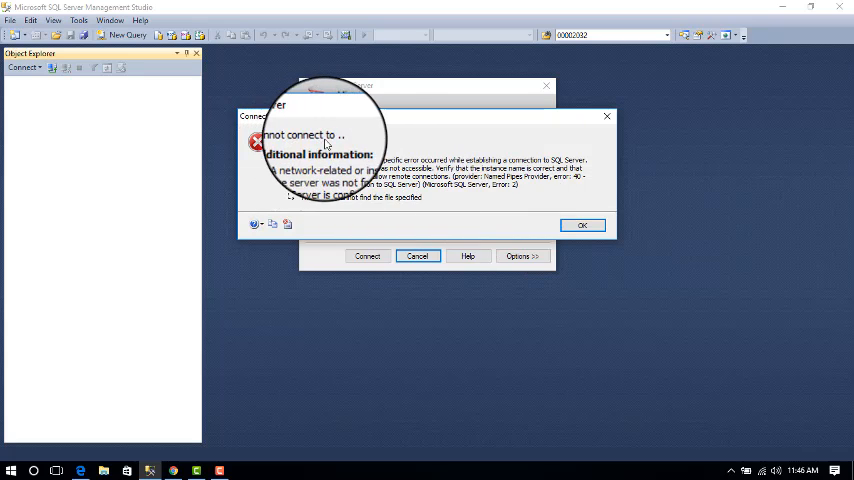
# Step: Retry the failed SQL login, then set Authentication back to Windows Authentication
pyautogui.click(582, 224)
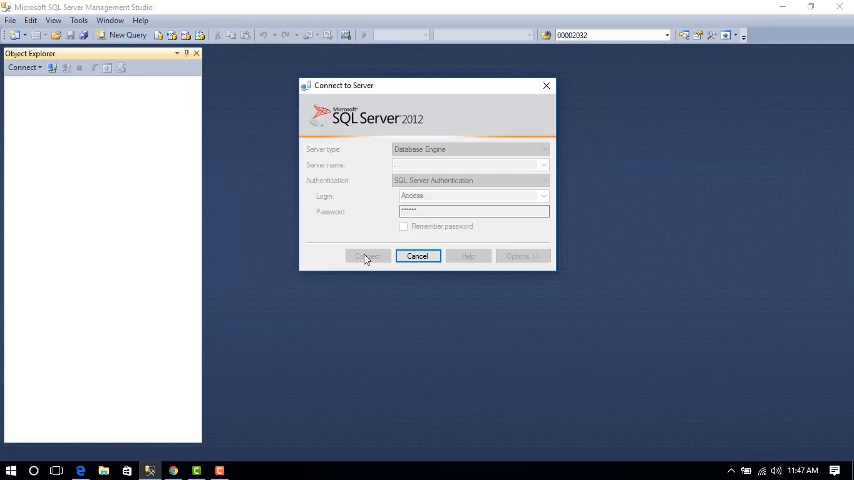
pyautogui.click(364, 256)
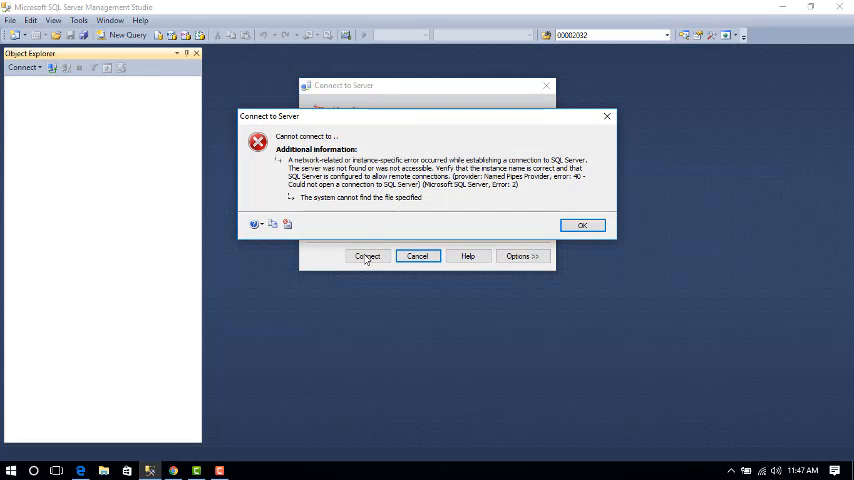
pyautogui.moveTo(582, 224)
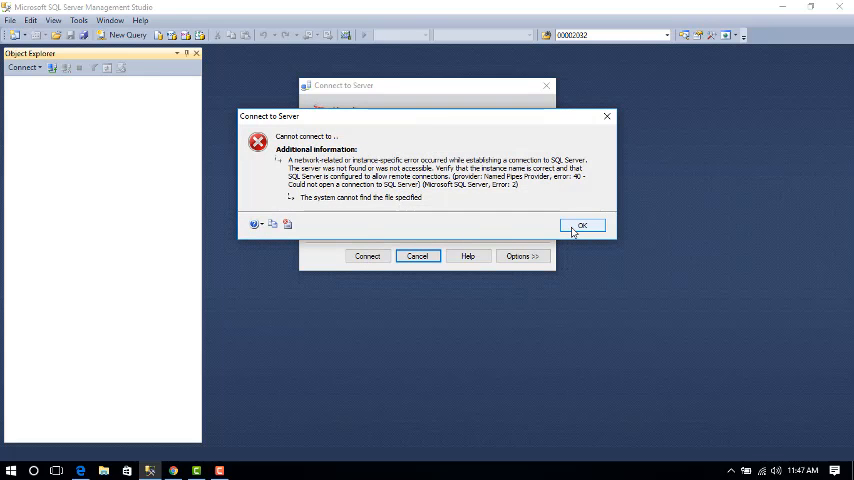
pyautogui.click(582, 224)
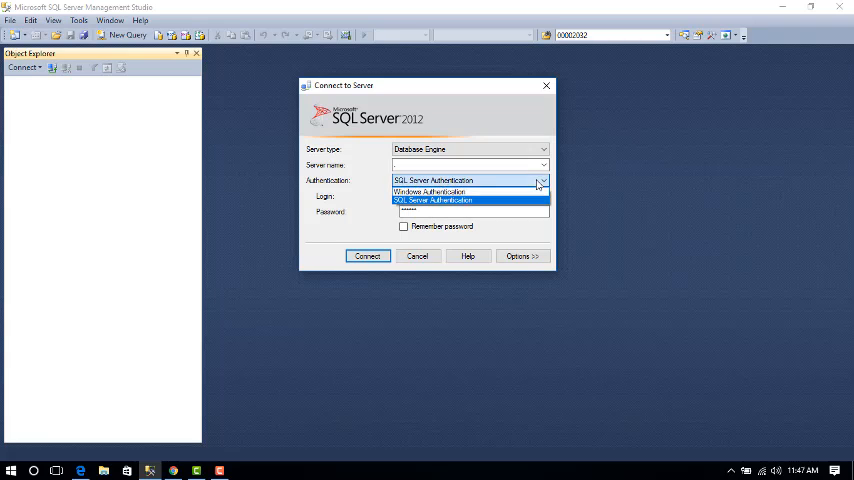
pyautogui.click(430, 192)
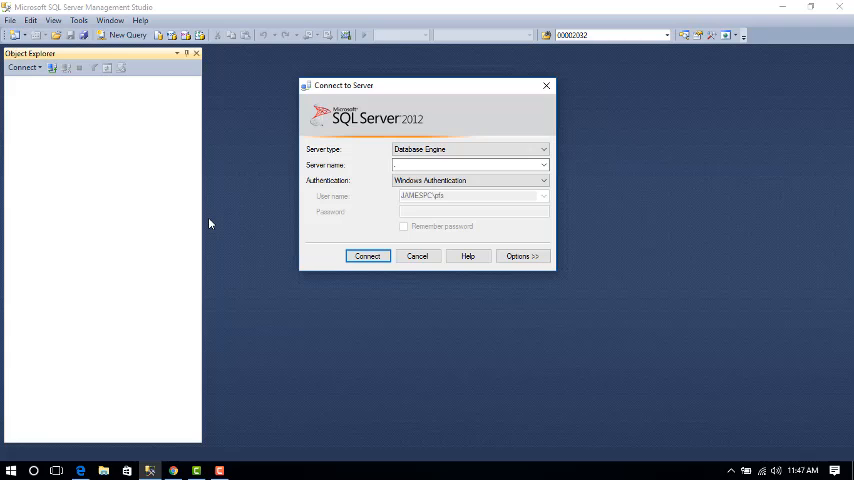
# Step: Enter services.msc in the Run dialog from the Start button's quick-access menu
pyautogui.rightClick(10, 470)
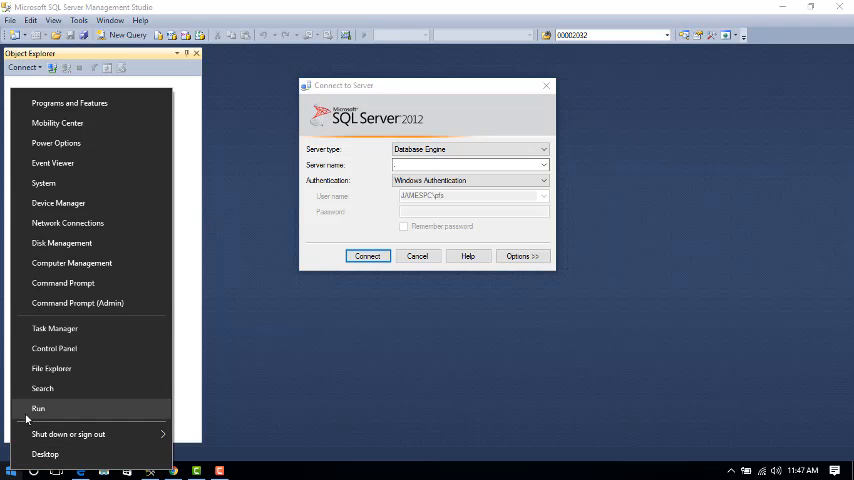
pyautogui.click(38, 408)
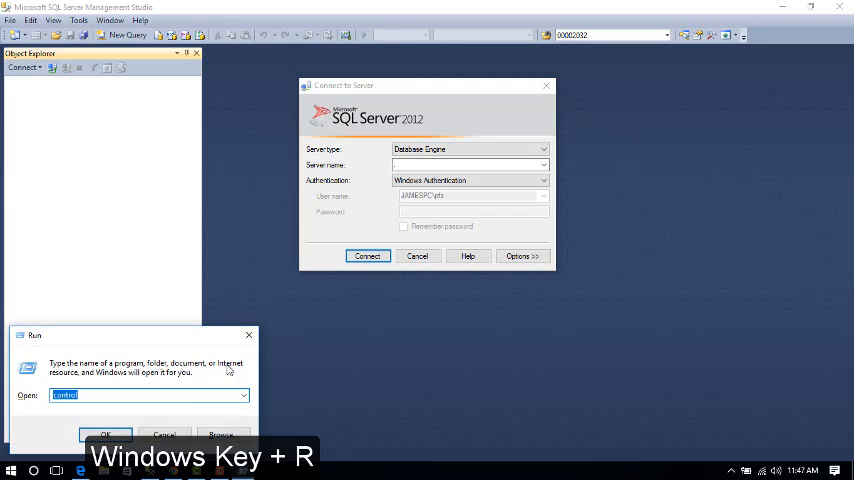
pyautogui.write('services.msc')
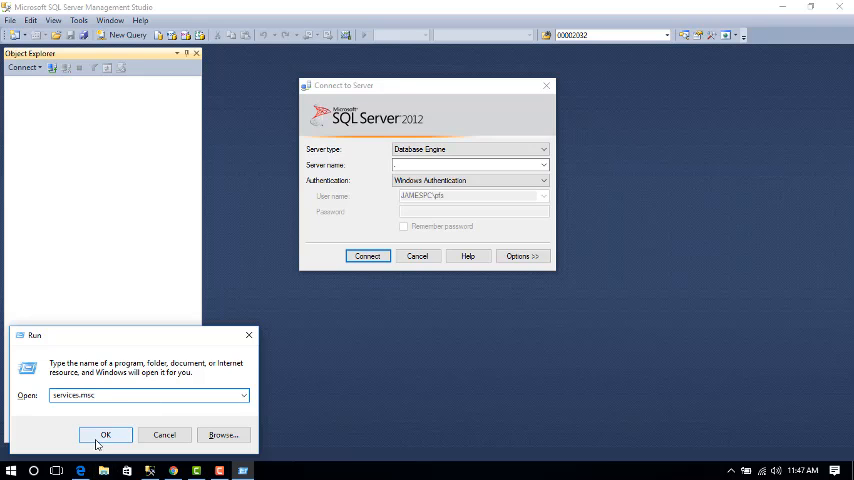
# Step: Start the SQL Server (MSSQLSERVER) and SQL Server VSS Writer services in the Services console
pyautogui.click(104, 434)
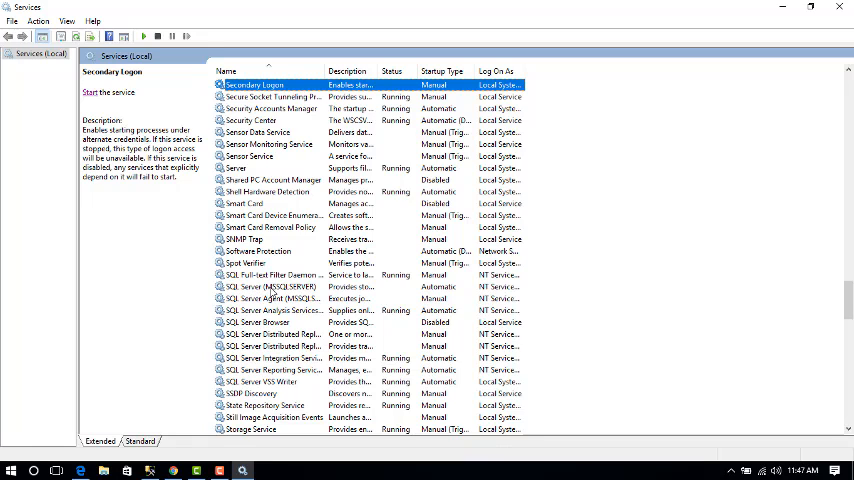
pyautogui.click(270, 286)
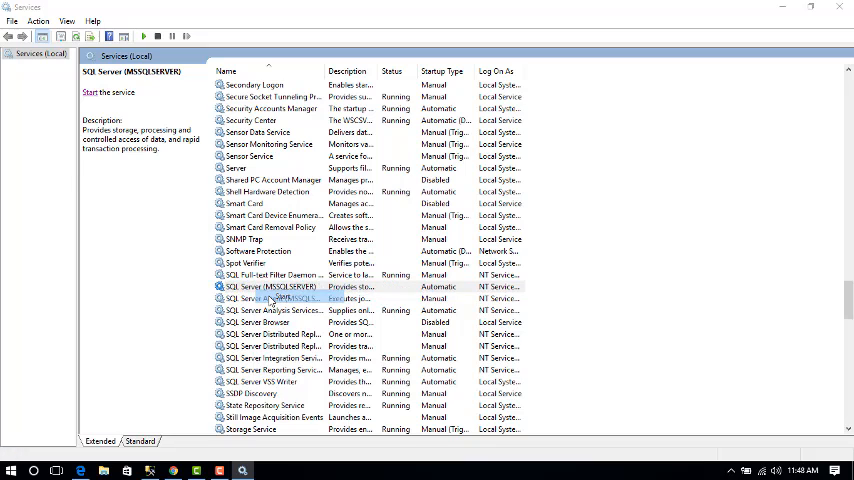
pyautogui.click(90, 92)
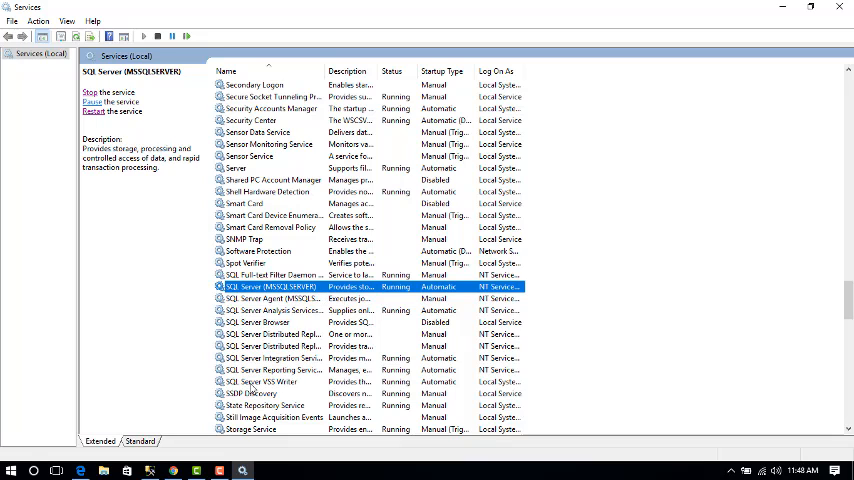
pyautogui.click(260, 380)
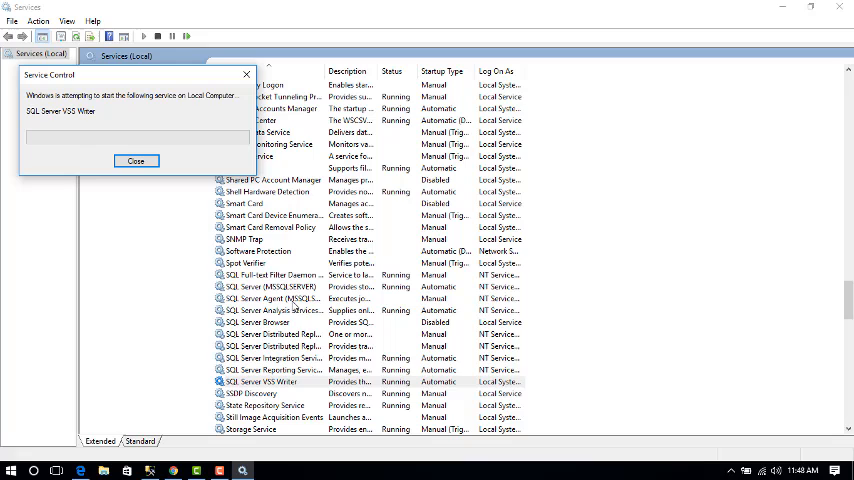
pyautogui.click(136, 160)
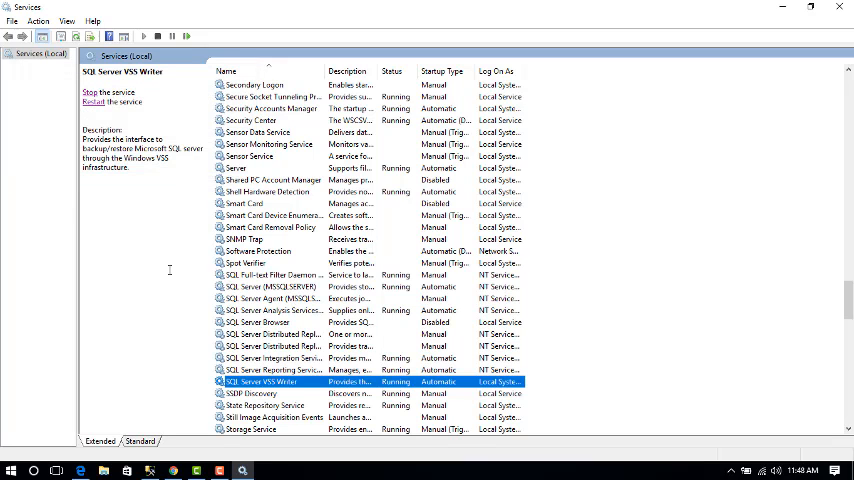
pyautogui.moveTo(148, 472)
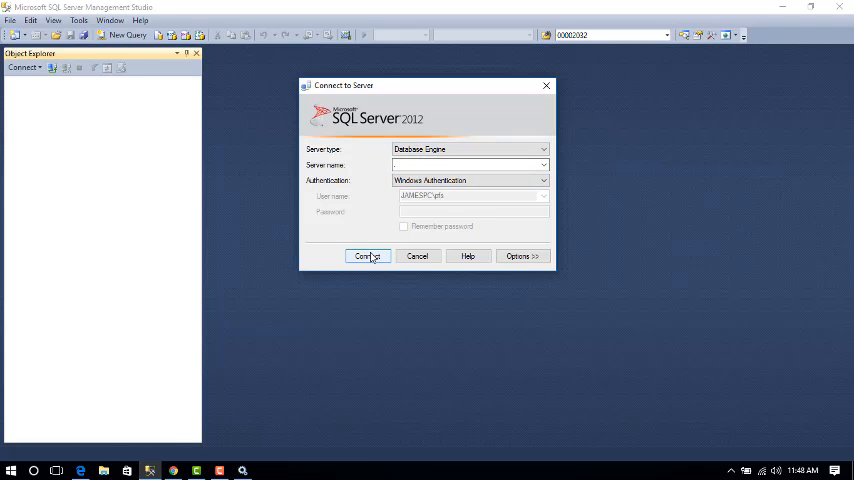
# Step: Connect with Windows Authentication, then disconnect to set up another connection
pyautogui.click(368, 256)
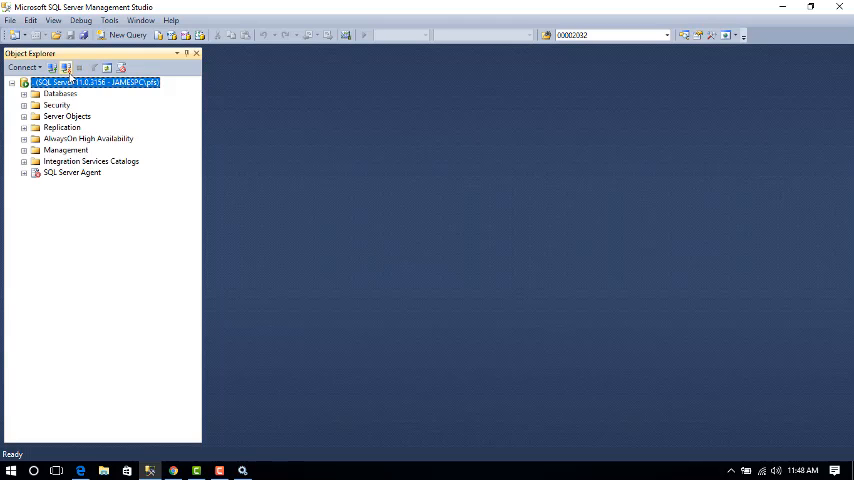
pyautogui.click(52, 68)
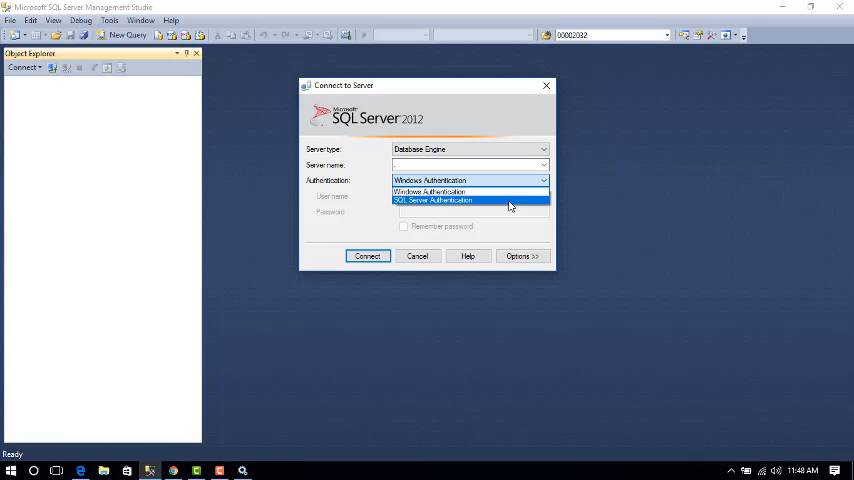
# Step: Connect with SQL Server Authentication using the 'Annee' login and its password
pyautogui.click(432, 200)
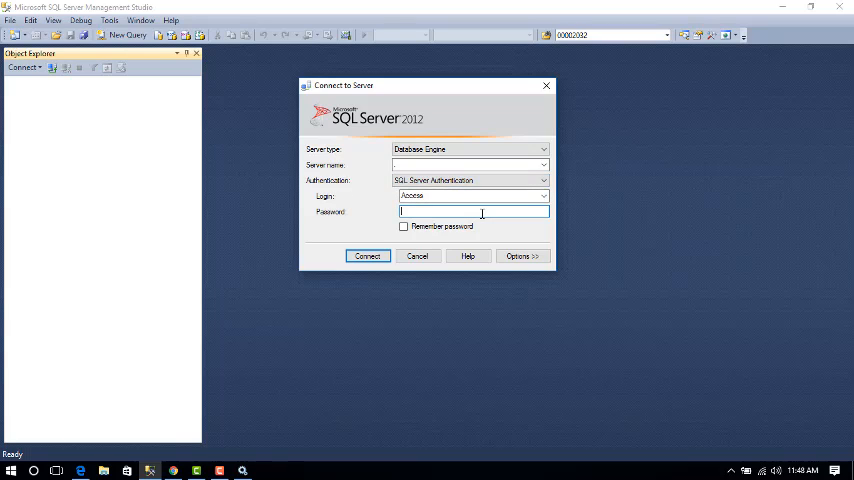
pyautogui.write('password')
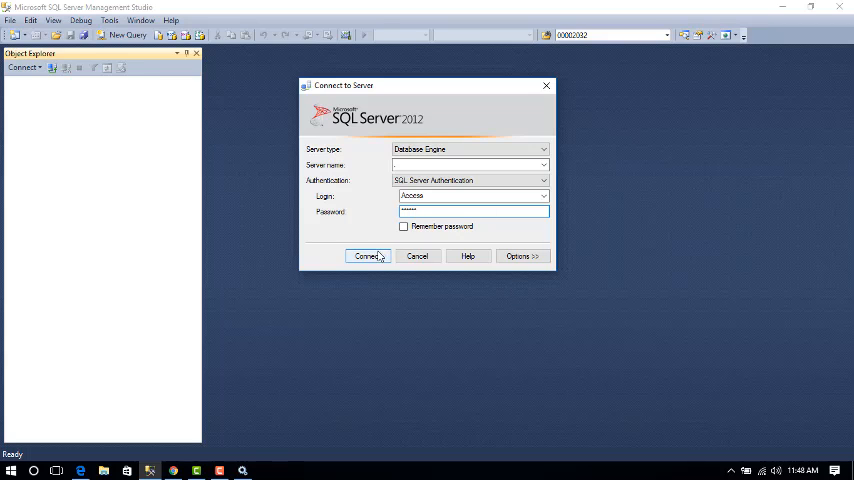
pyautogui.click(368, 256)
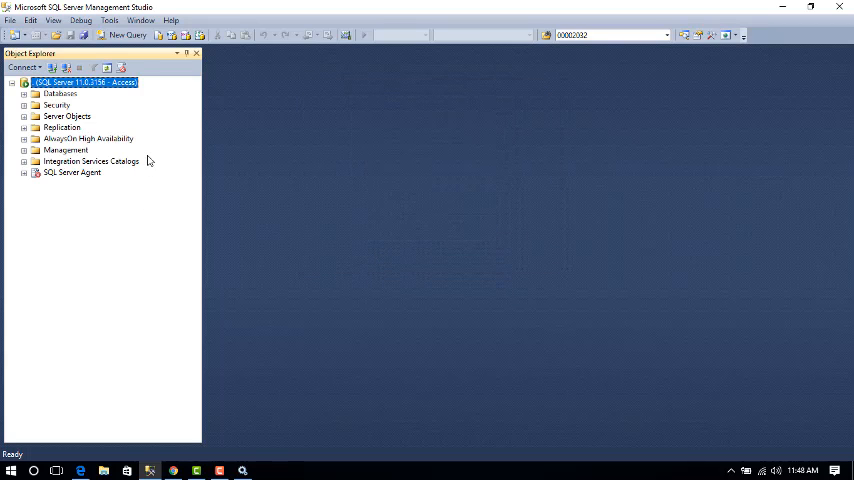